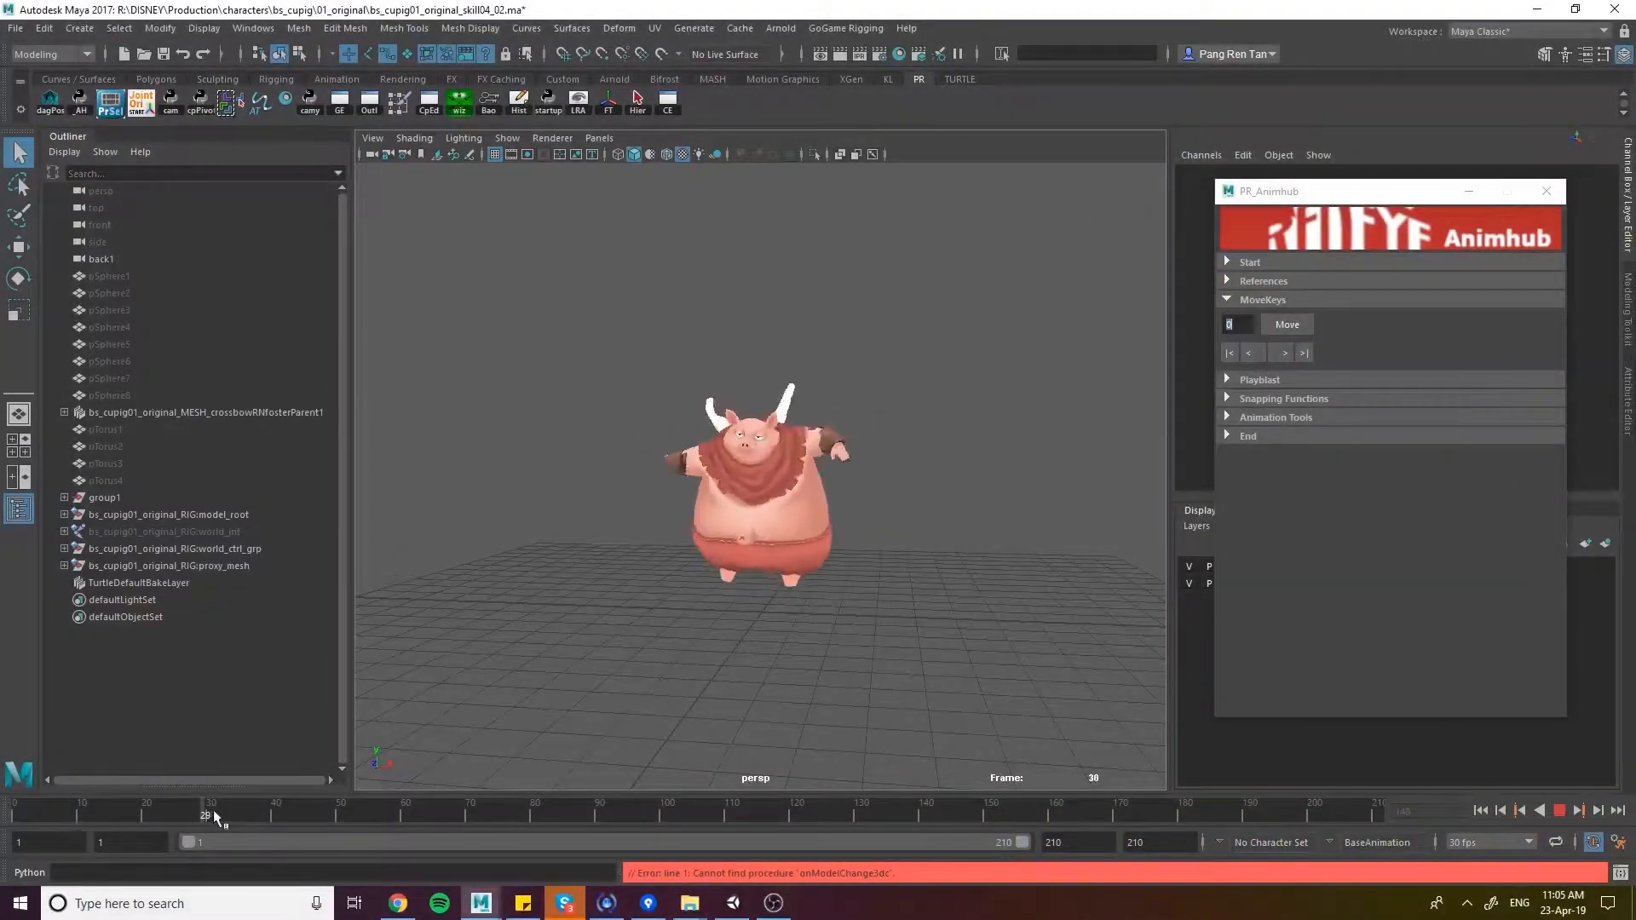
# Step: Scrub through the pig's animation on the time slider to see its keys
pyautogui.moveTo(209, 813); pyautogui.dragTo(1117, 813)
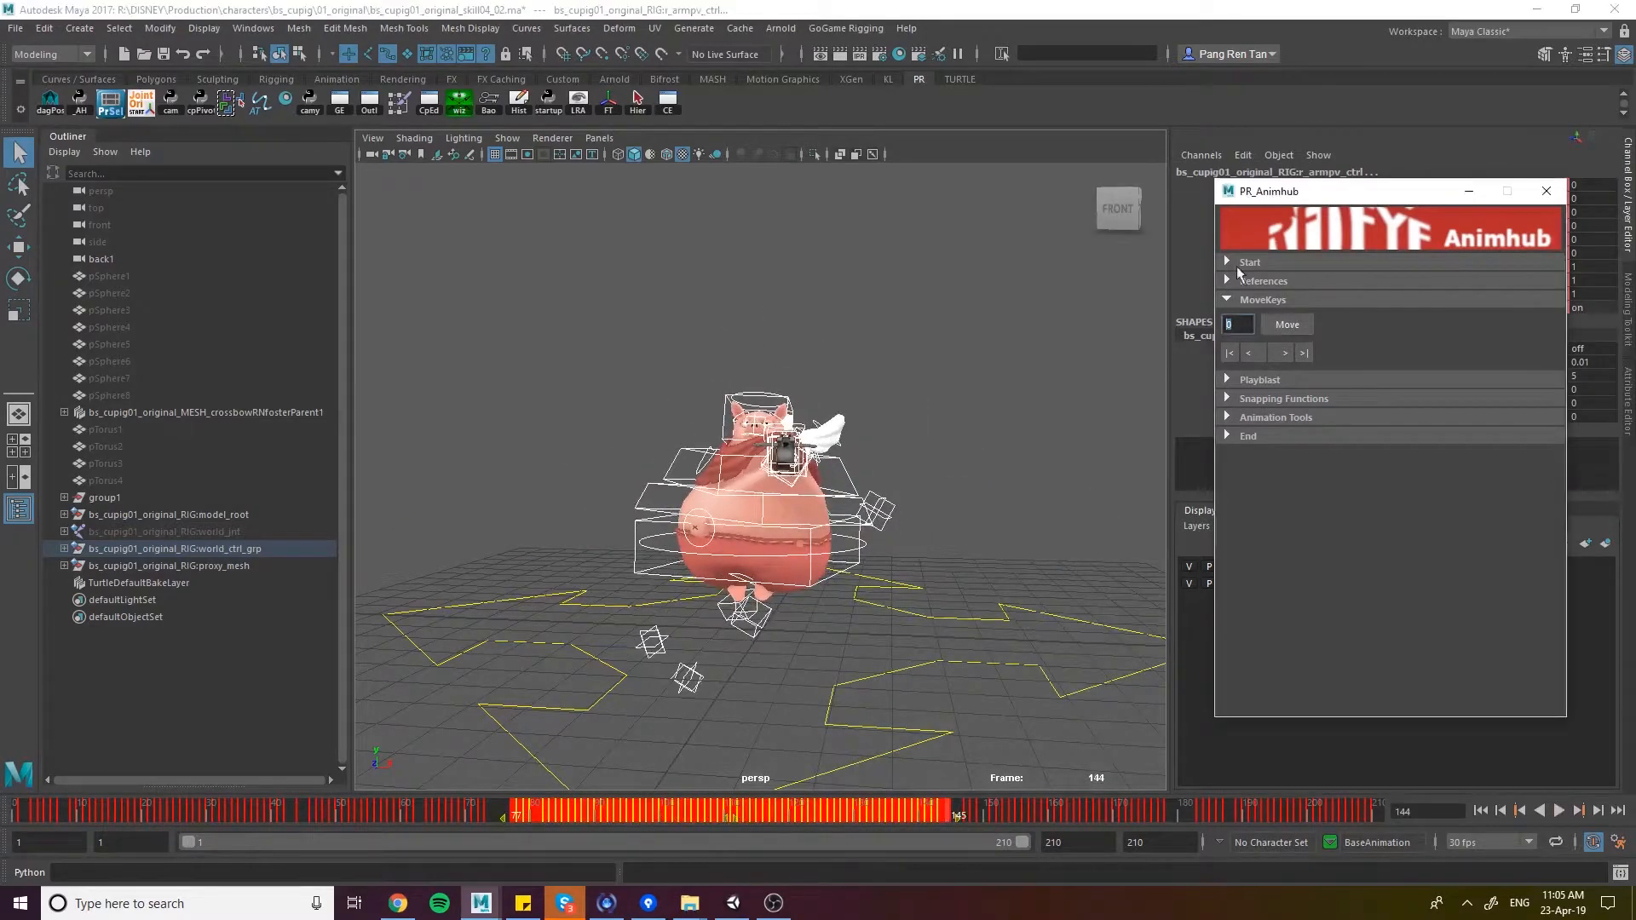
# Step: Move the pig's keys by -2 frames in MoveKeys and scrub to review the result
pyautogui.write('-2')
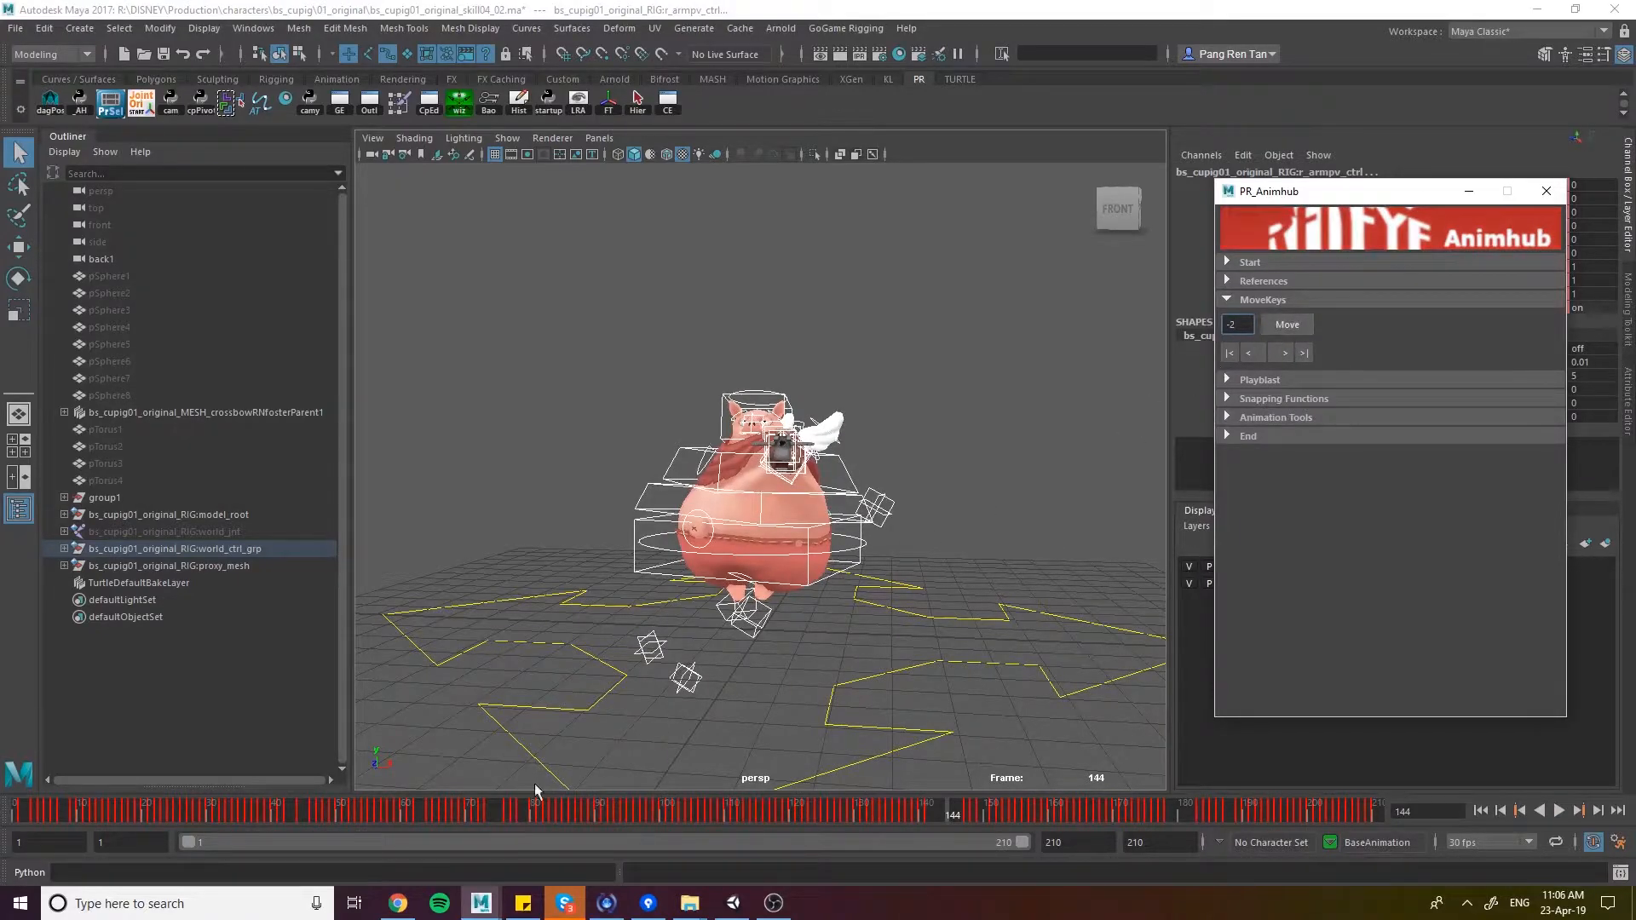
pyautogui.click(1287, 325)
pyautogui.write('3')
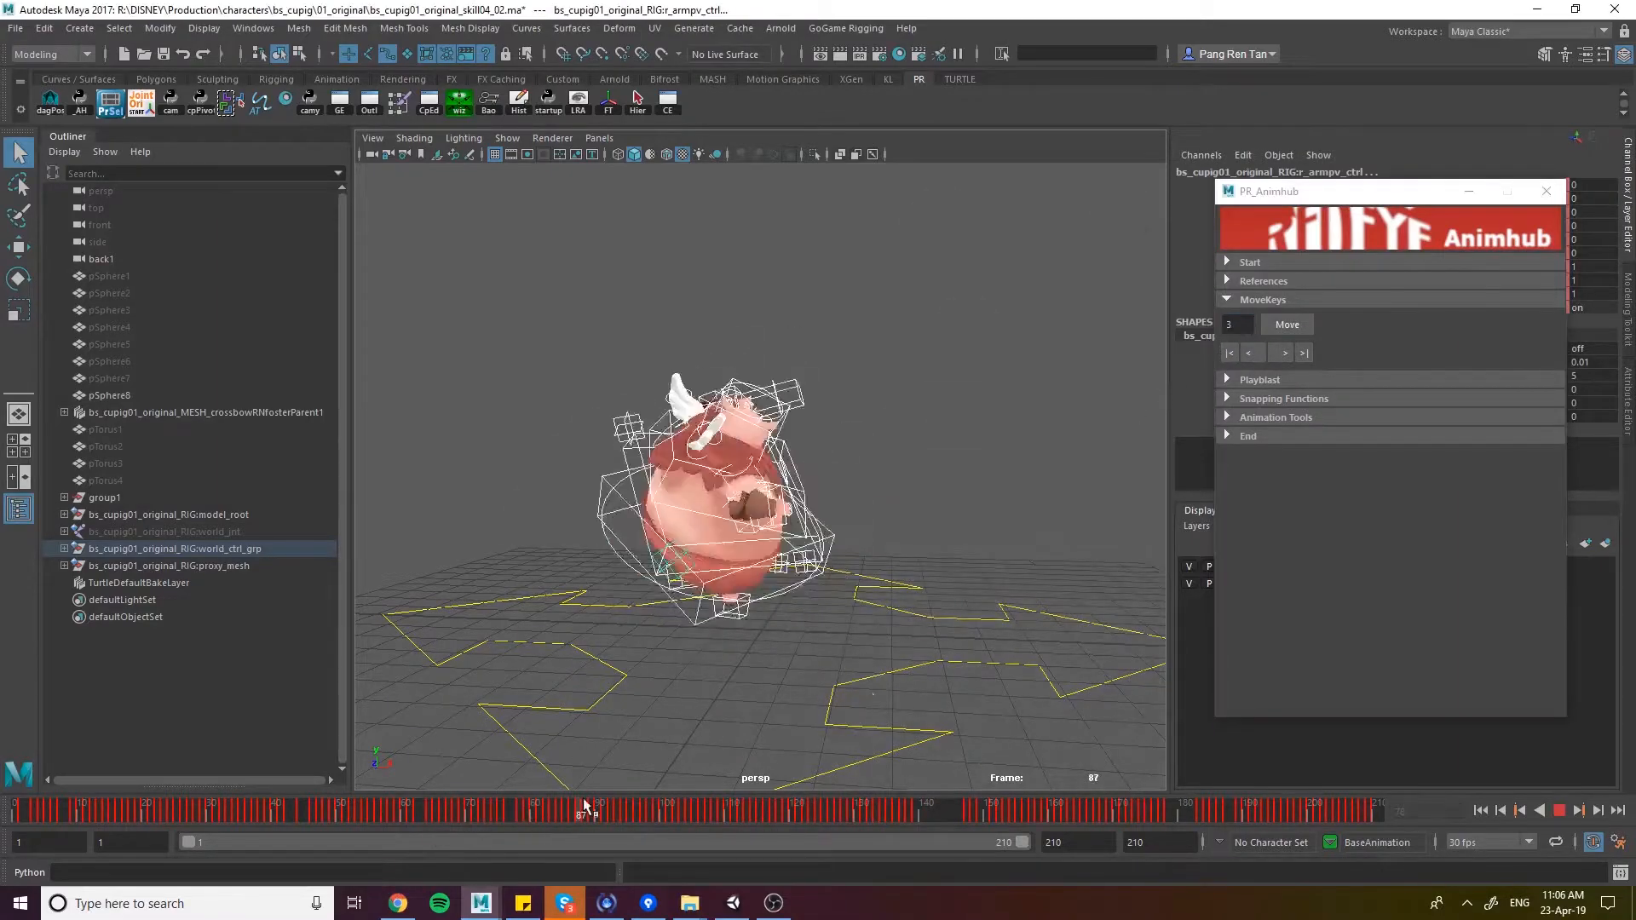
pyautogui.moveTo(594, 806); pyautogui.dragTo(759, 805)
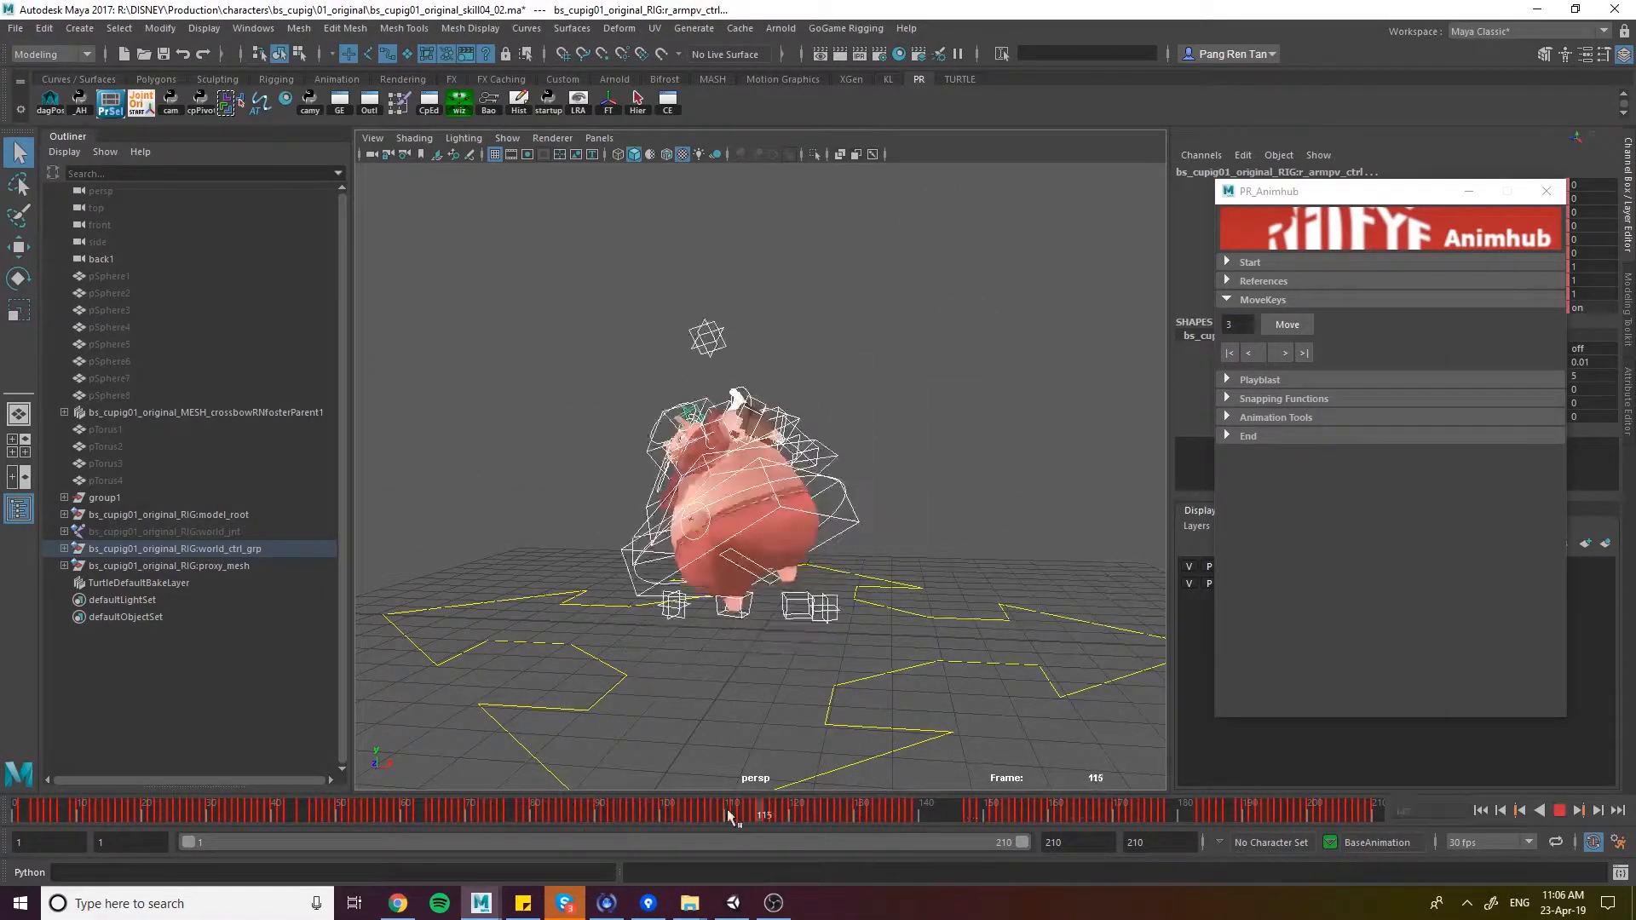